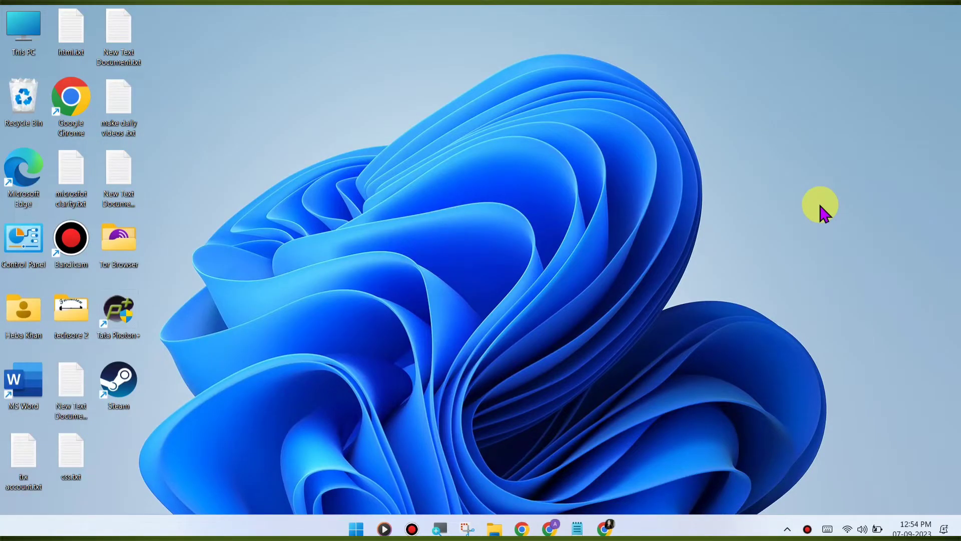
mouse_move(728, 255)
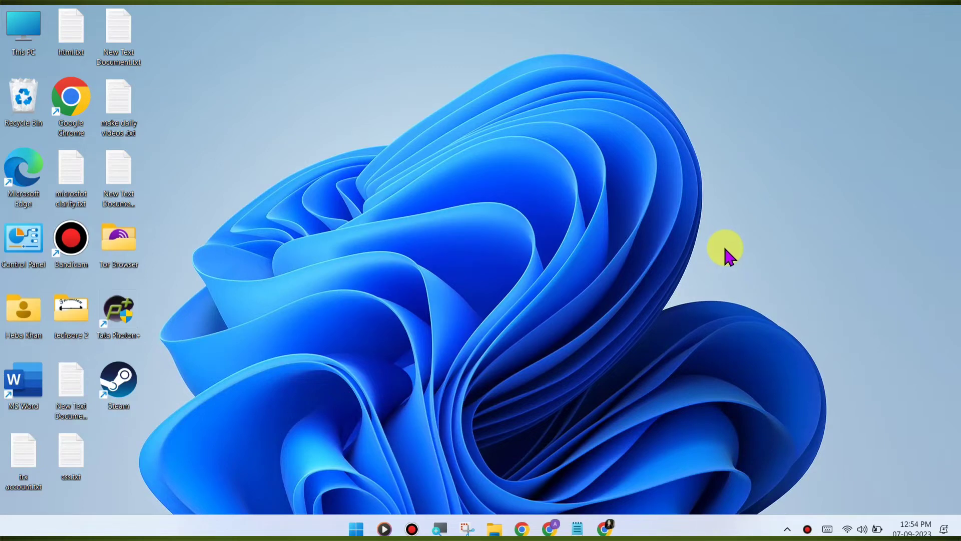
mouse_move(610, 528)
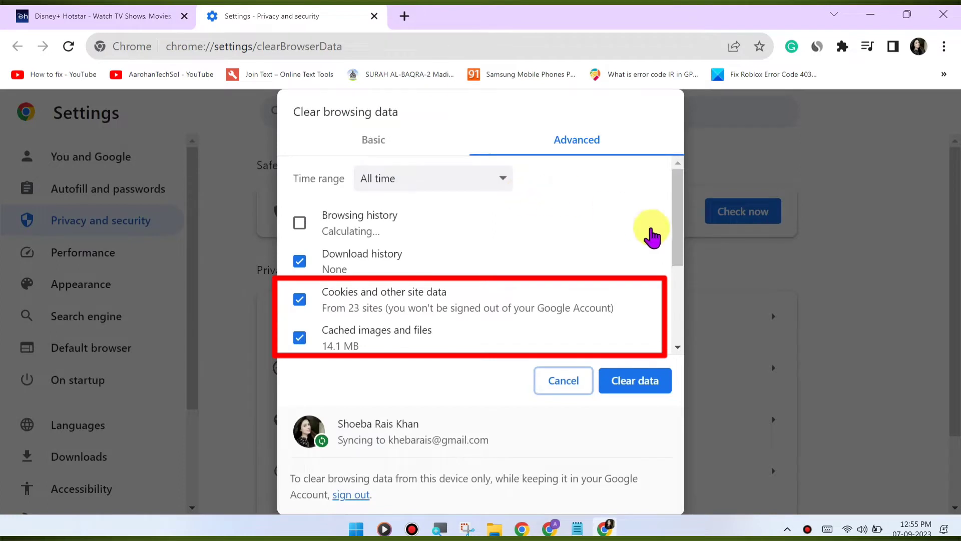
Clear all-time cookies, site data and cached images and files
left_click(299, 299)
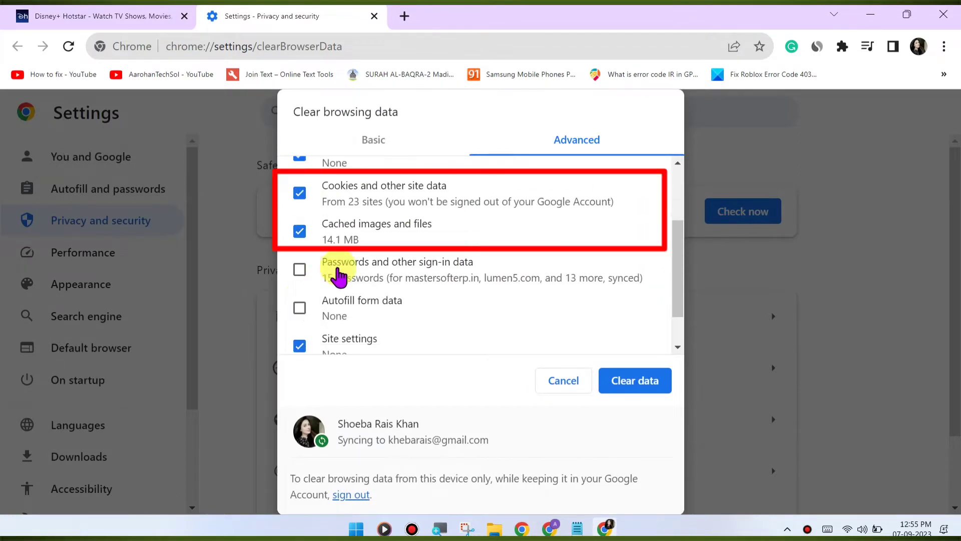
mouse_move(366, 172)
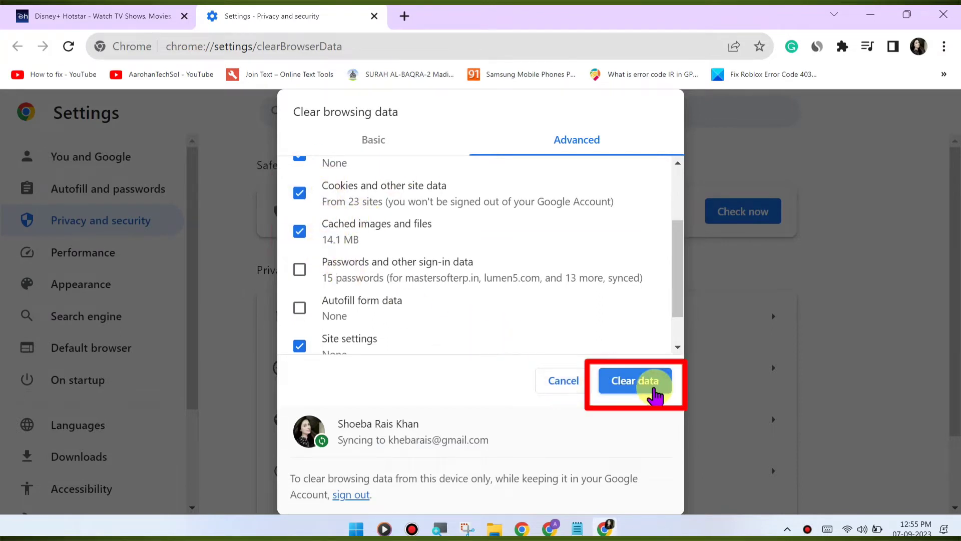
left_click(636, 380)
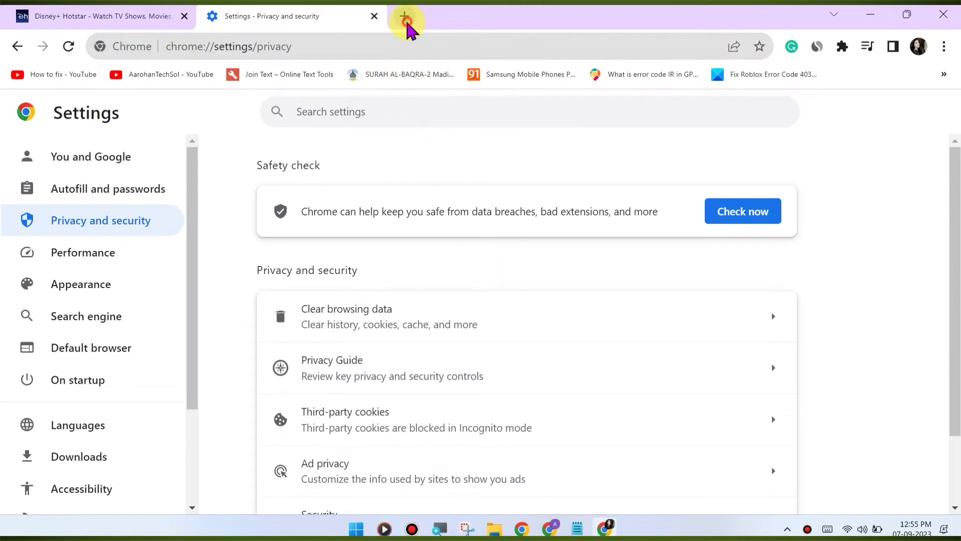
From a new tab, view Help > About Google Chrome to check for updates
left_click(404, 19)
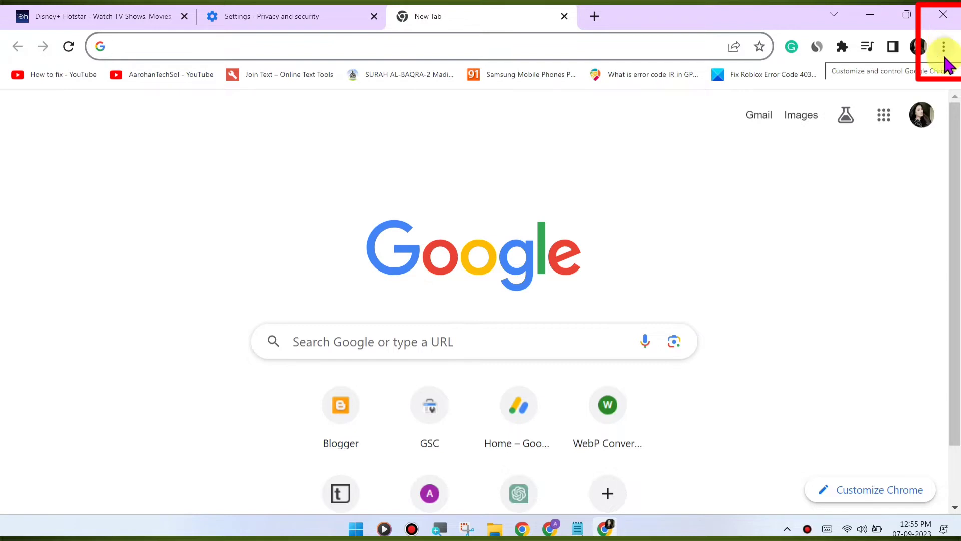
left_click(947, 46)
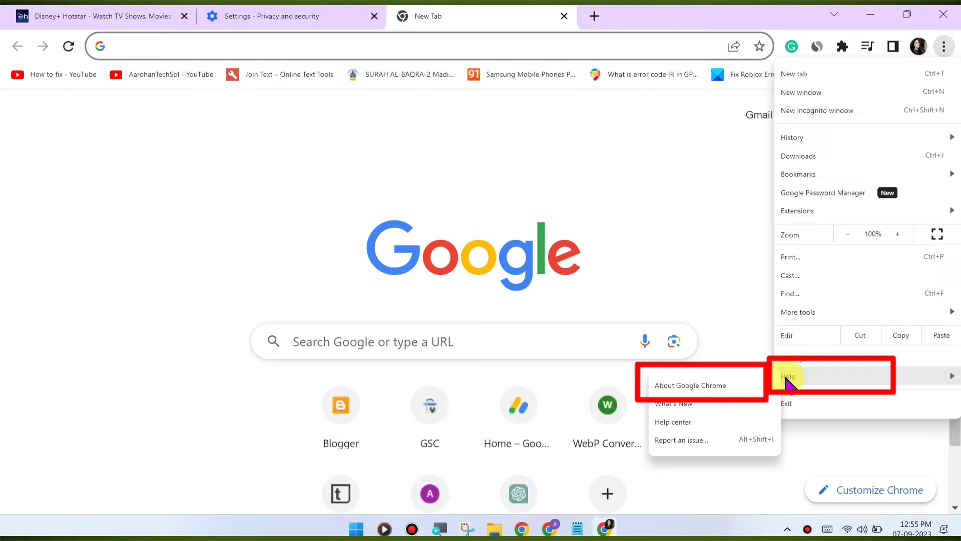
left_click(690, 385)
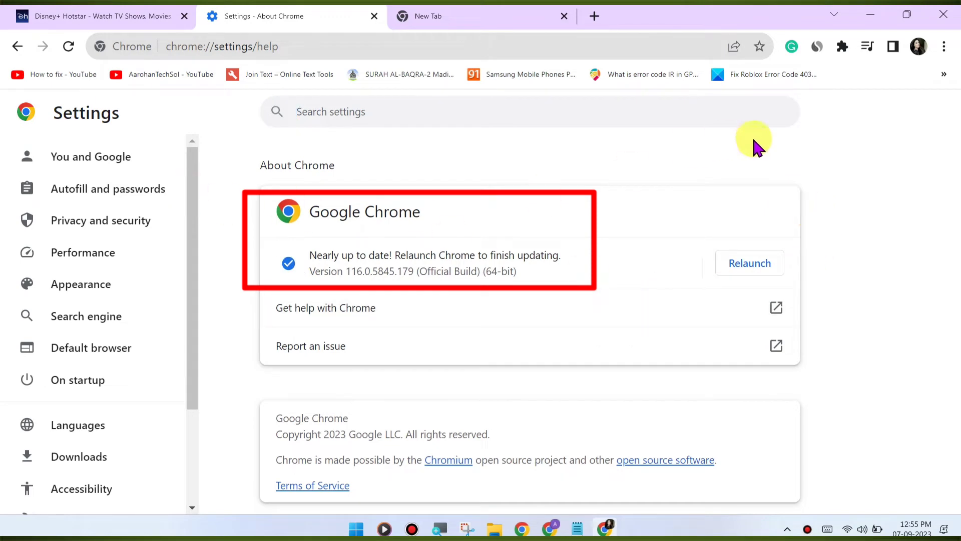
mouse_move(428, 9)
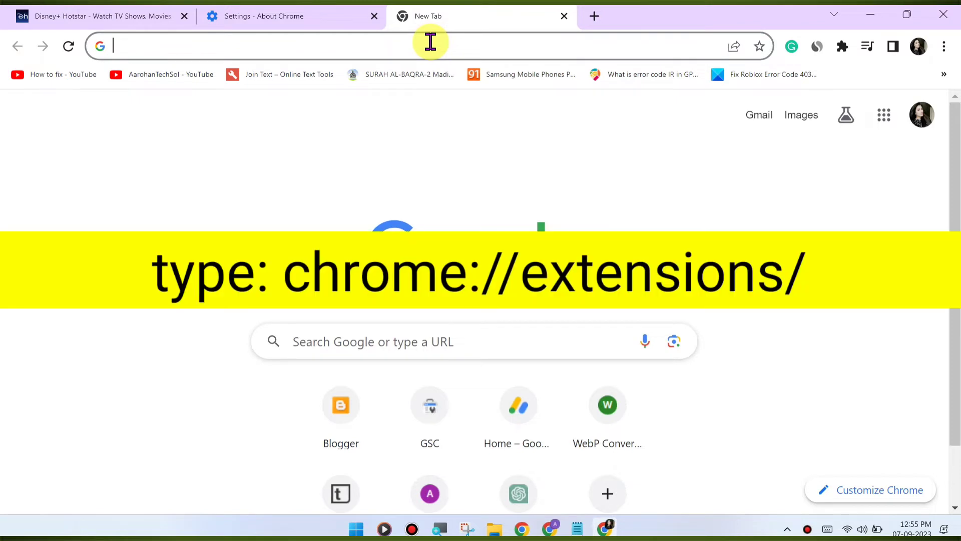
mouse_move(434, 42)
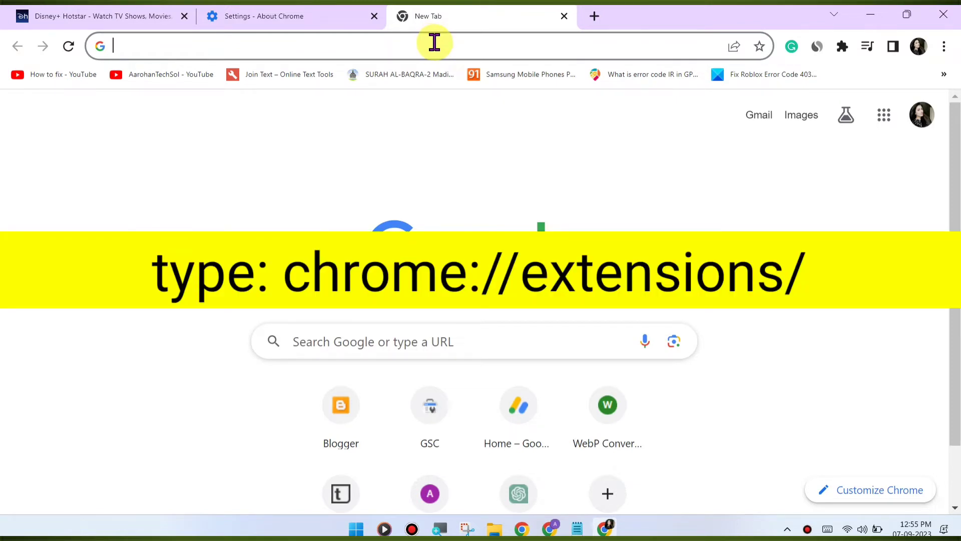
Go to chrome://extensions/ to list the installed extensions
type("chrome://extensions/")
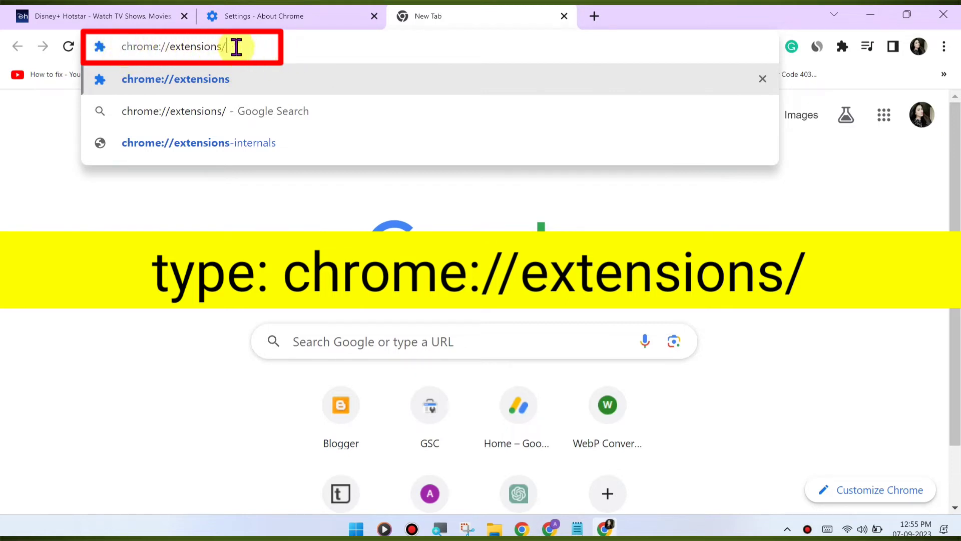
mouse_move(246, 47)
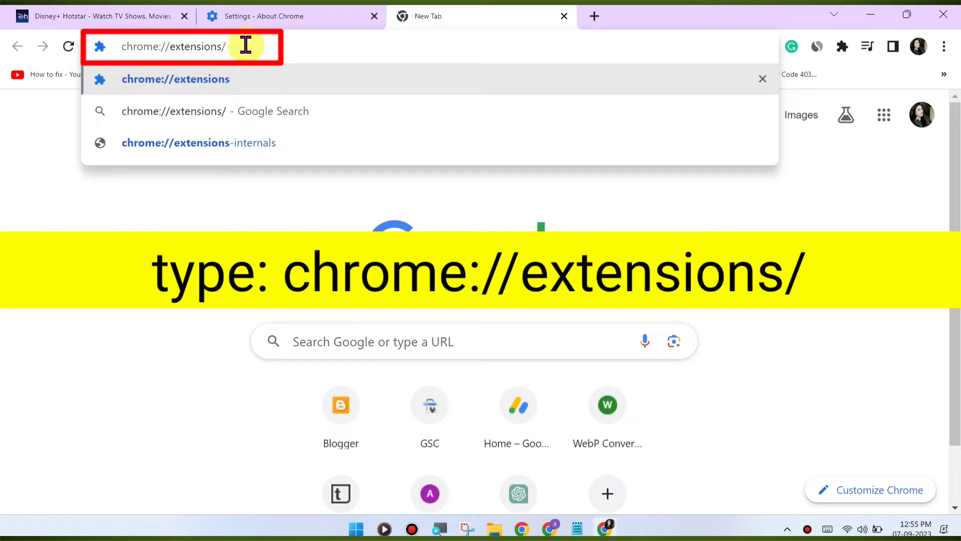
key("Enter")
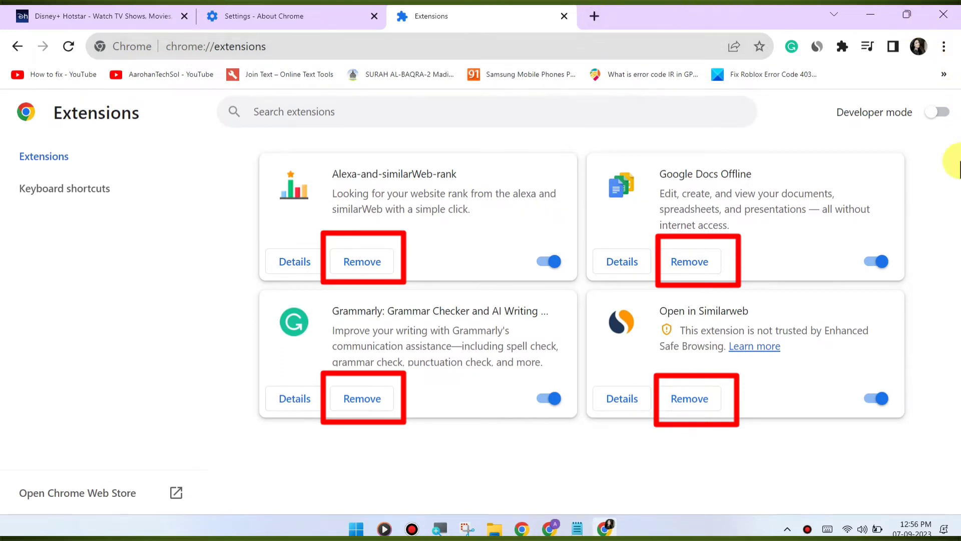
mouse_move(941, 225)
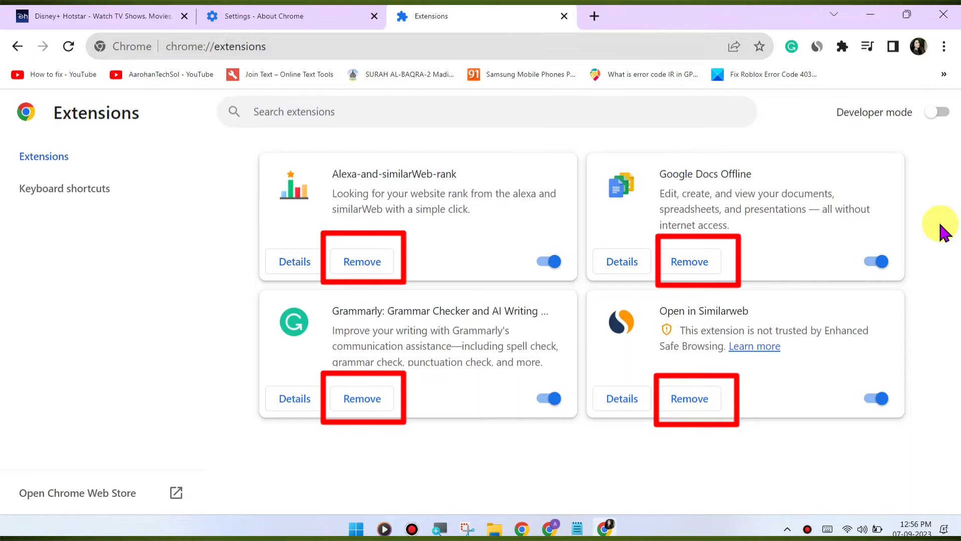
mouse_move(960, 235)
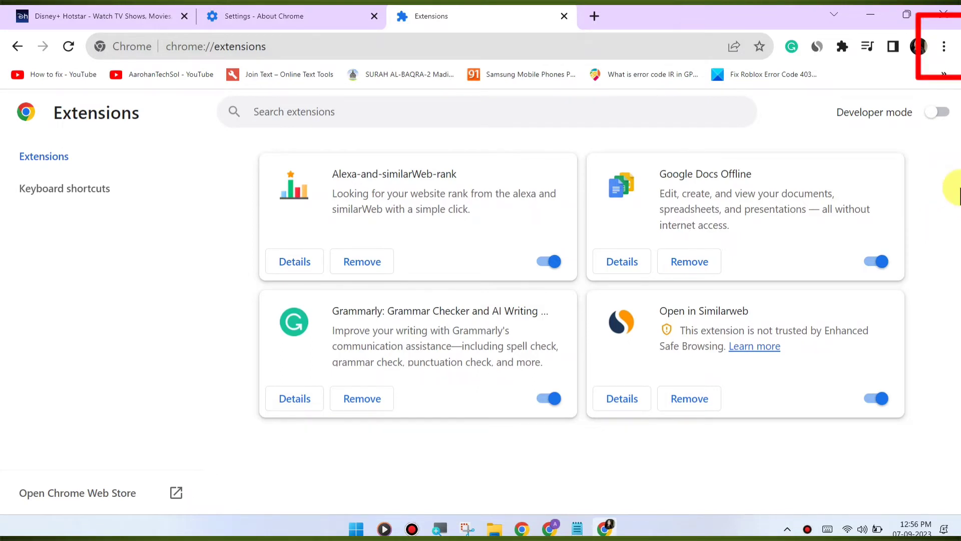
Open a New Incognito window from the three-dot menu
left_click(944, 46)
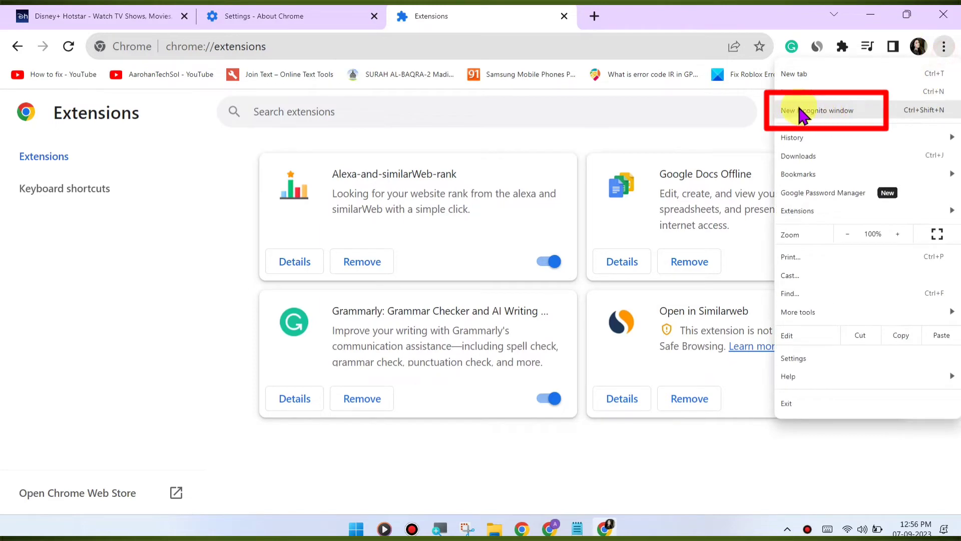
left_click(807, 110)
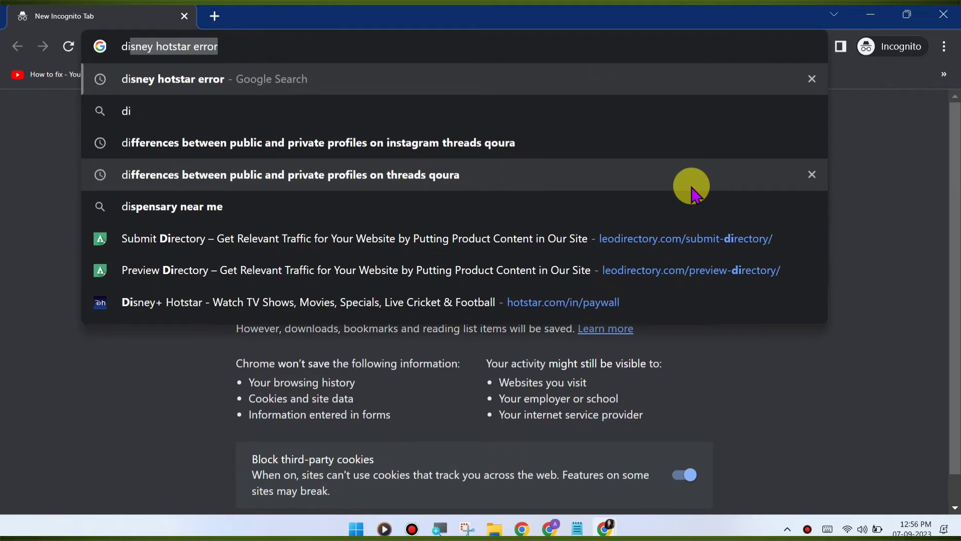
mouse_move(790, 425)
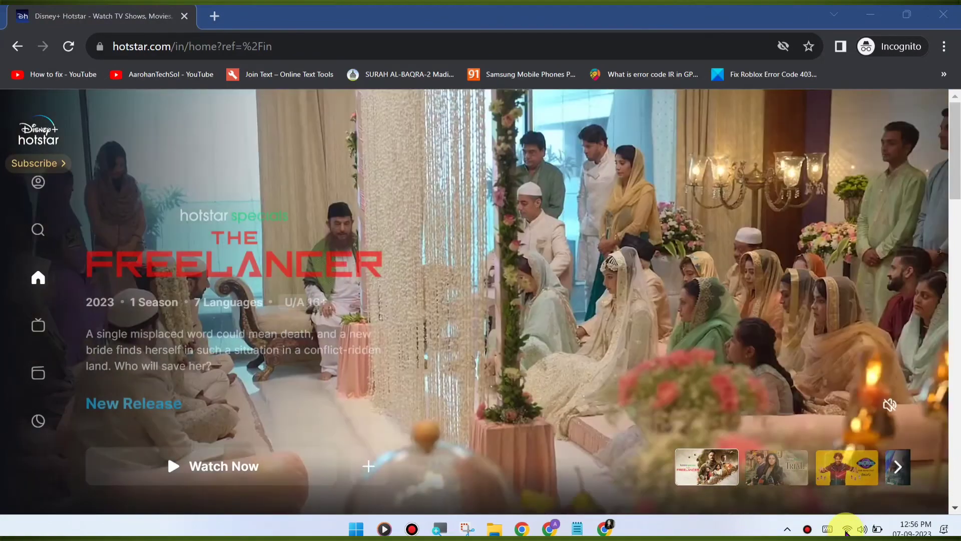
Check the Wi-Fi status in the taskbar Quick Settings panel
left_click(848, 529)
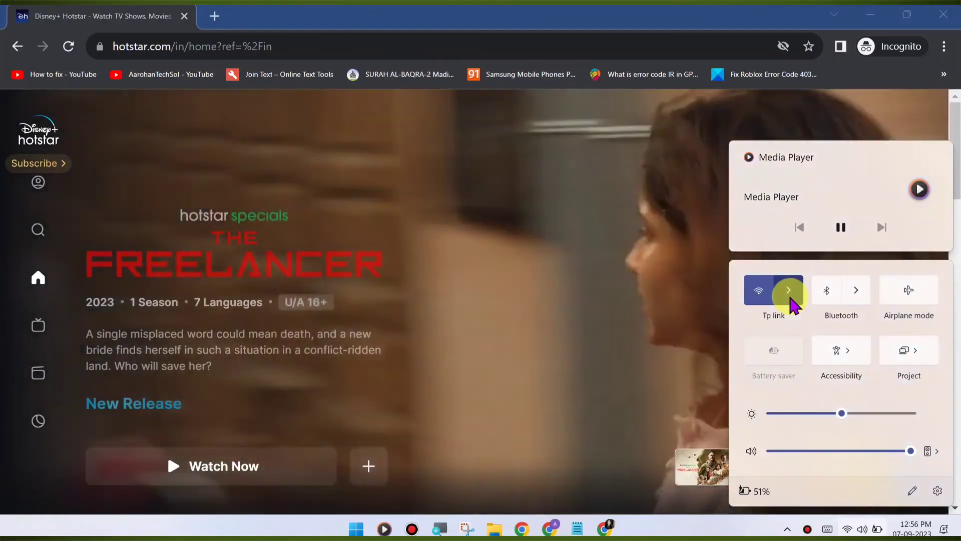
left_click(788, 290)
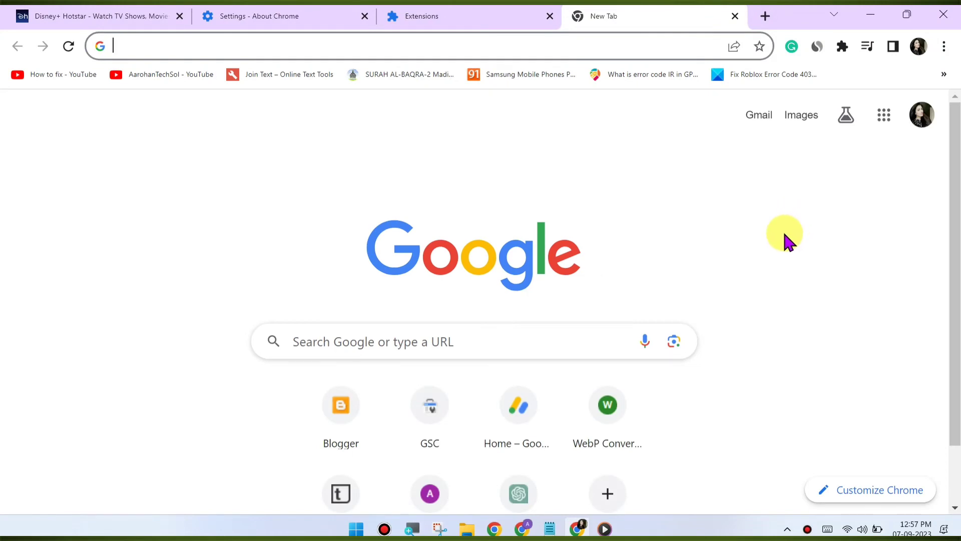
mouse_move(777, 235)
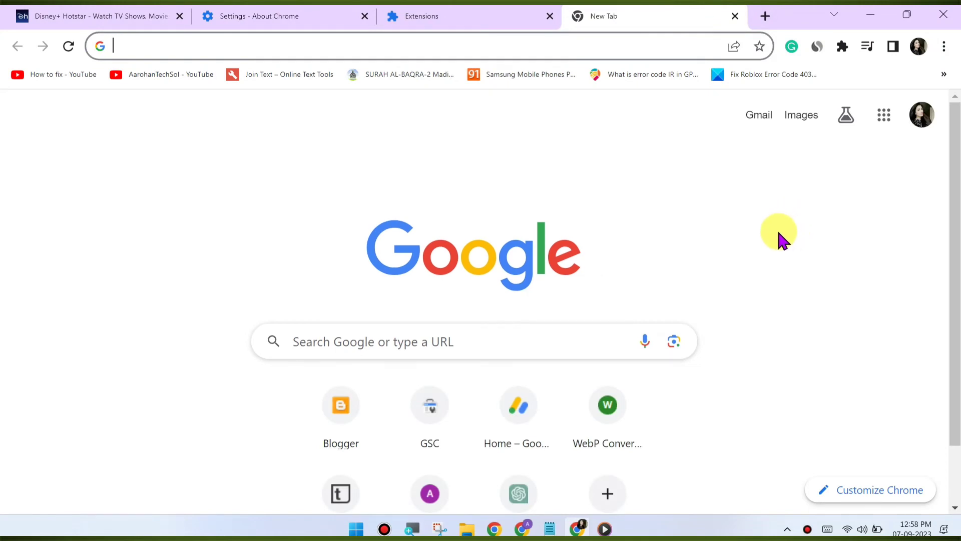
mouse_move(87, 9)
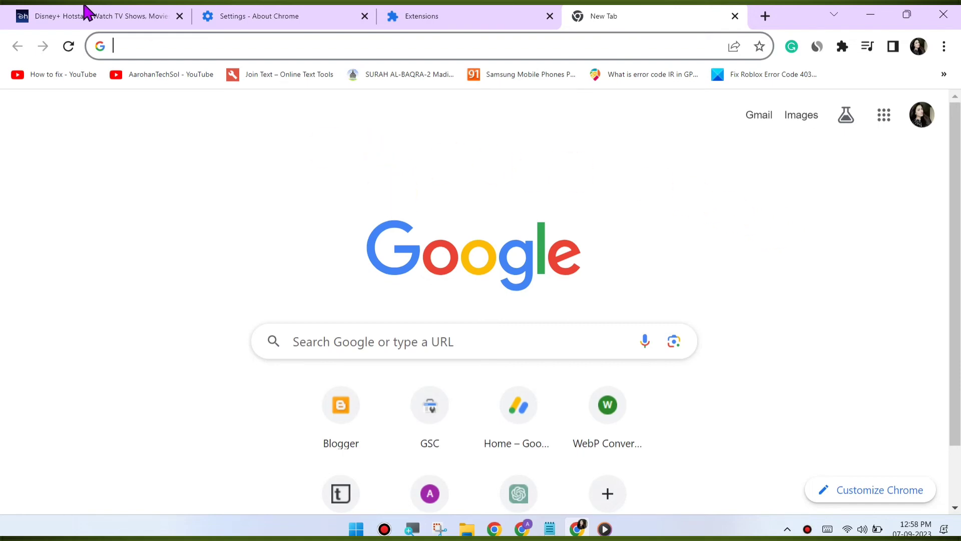
From the Hotstar tab, go to Need more help and choose Contact Us
left_click(90, 15)
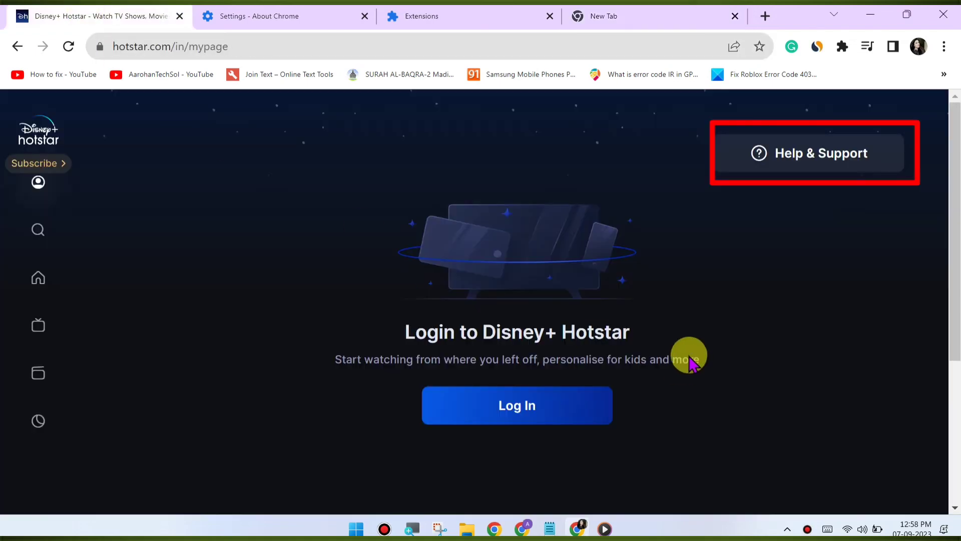
mouse_move(849, 124)
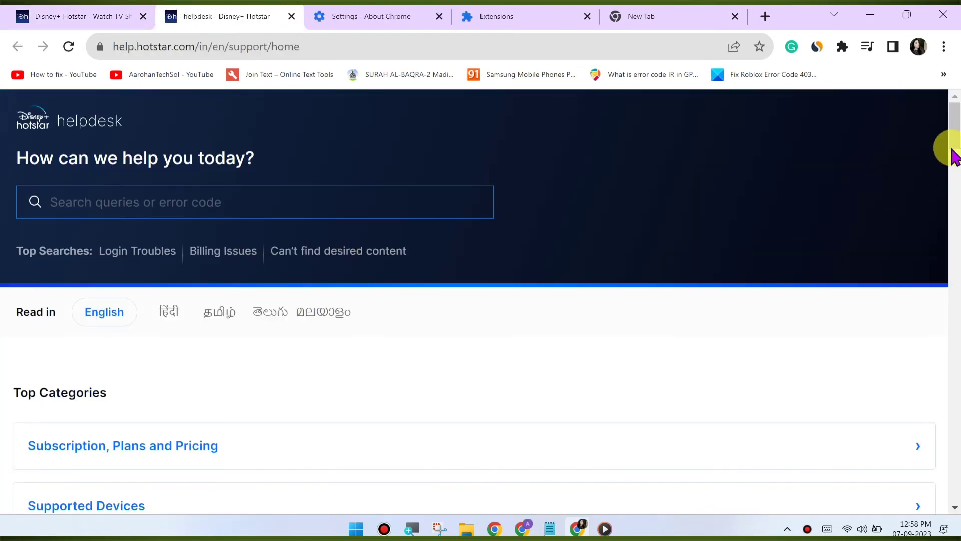
scroll("down", 3)
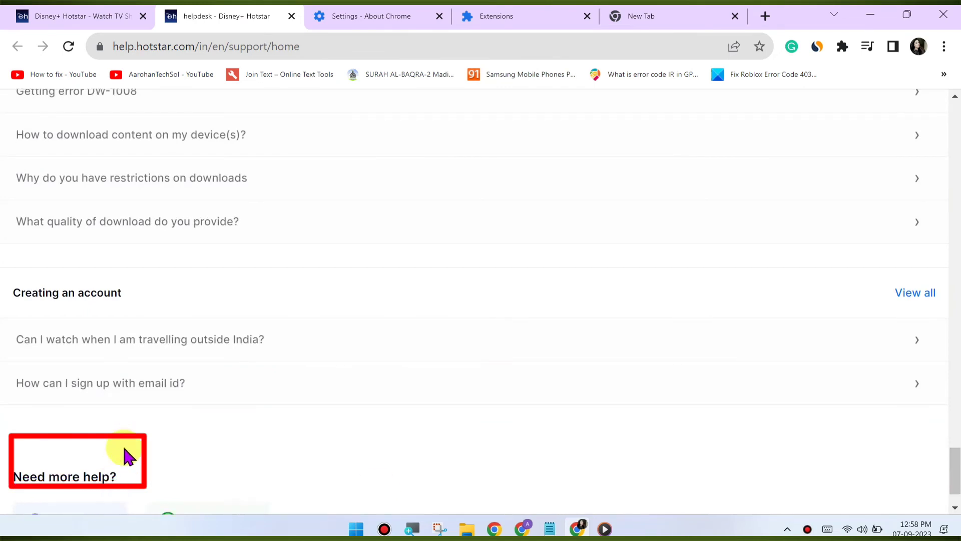
scroll("down", 3)
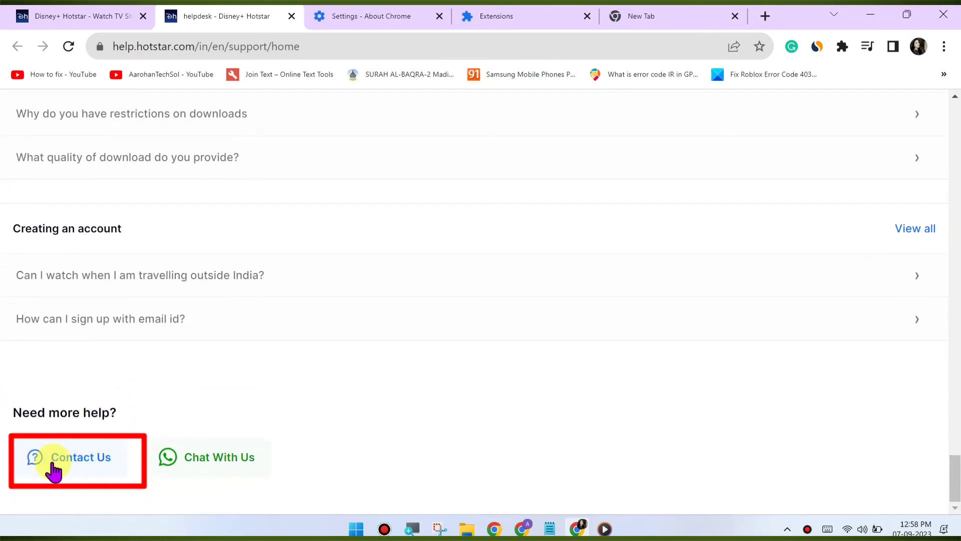
left_click(80, 457)
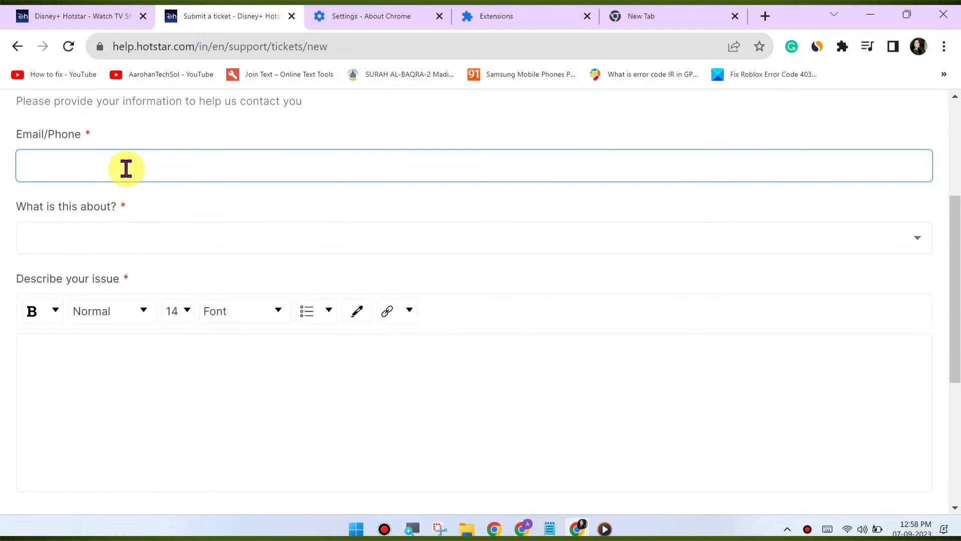
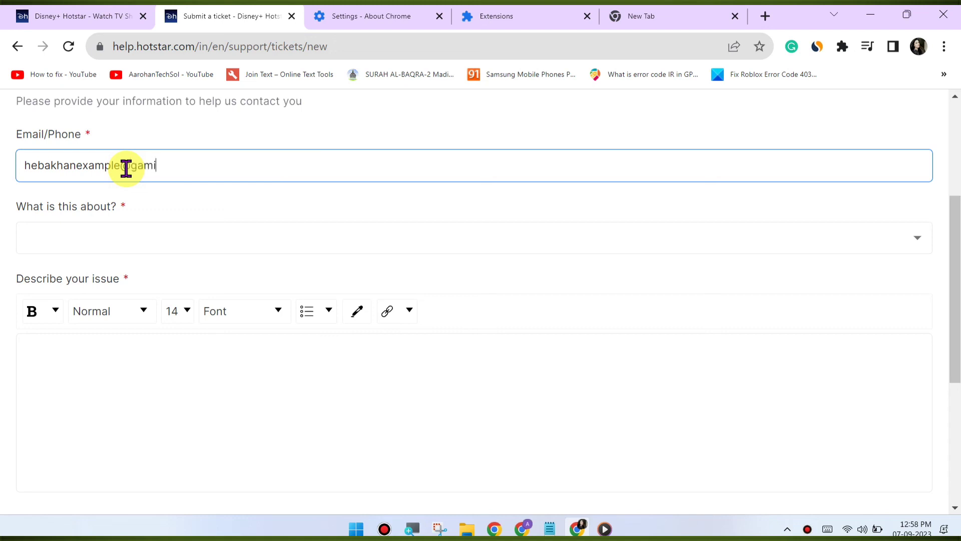